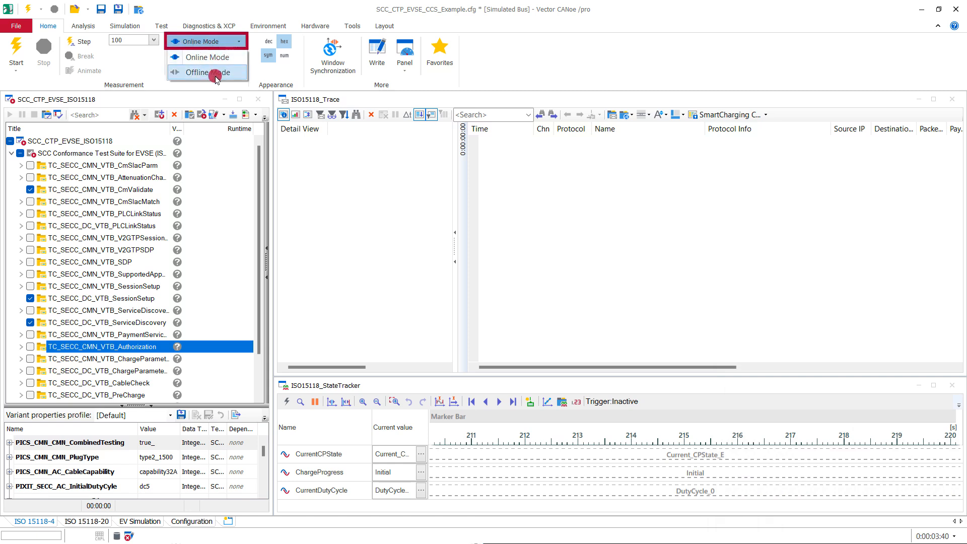
- Replay the Error_in_SessionSetup log offline, then return to live simulated-bus mode
left_click(207, 72)
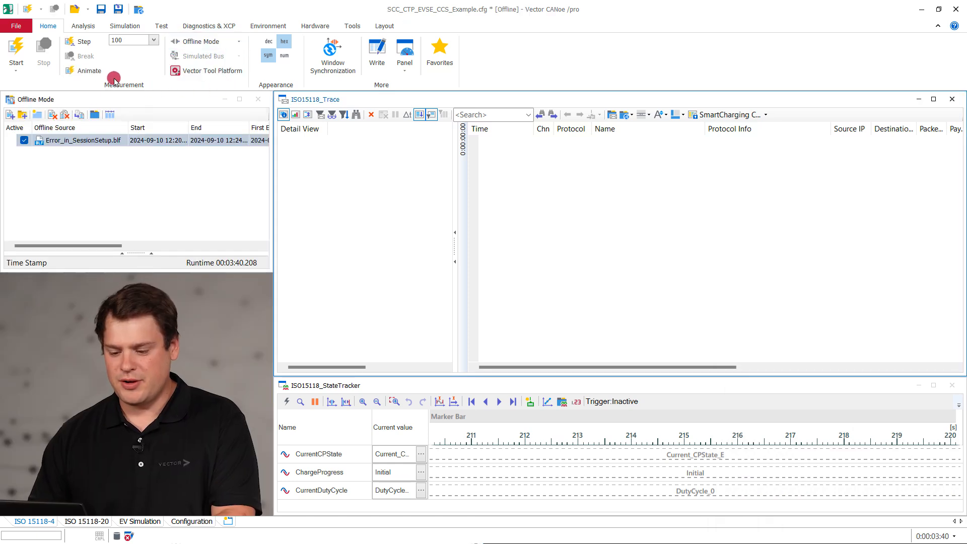
left_click(16, 49)
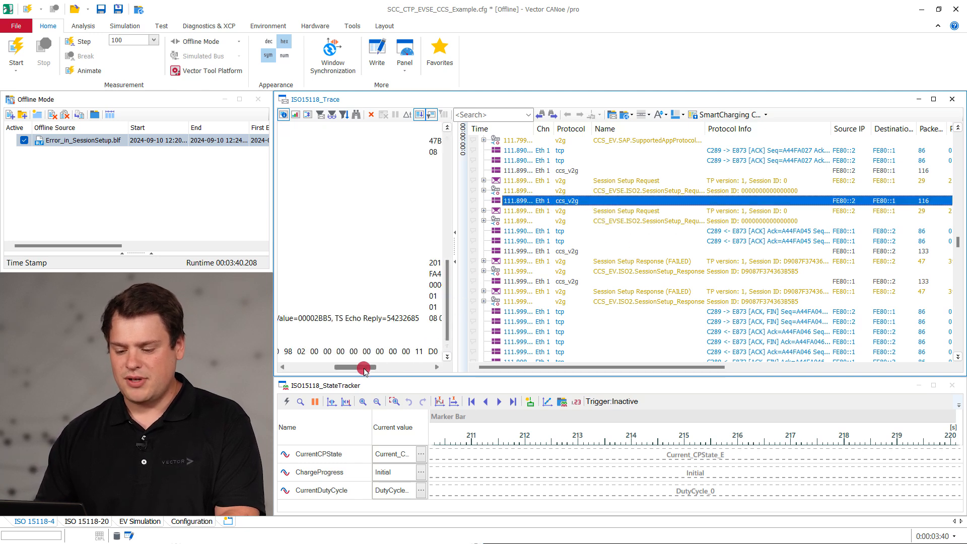
left_click_drag(362, 368, 387, 360)
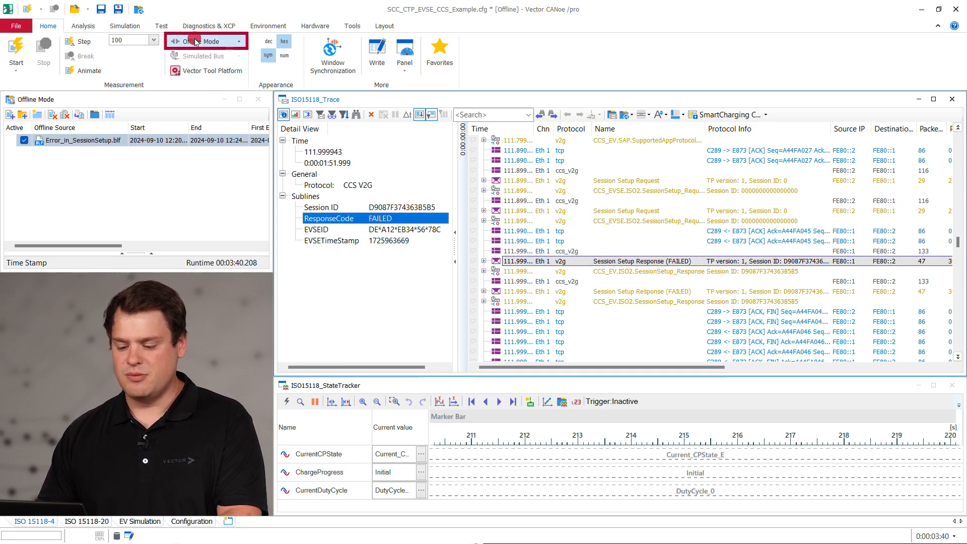
left_click(197, 41)
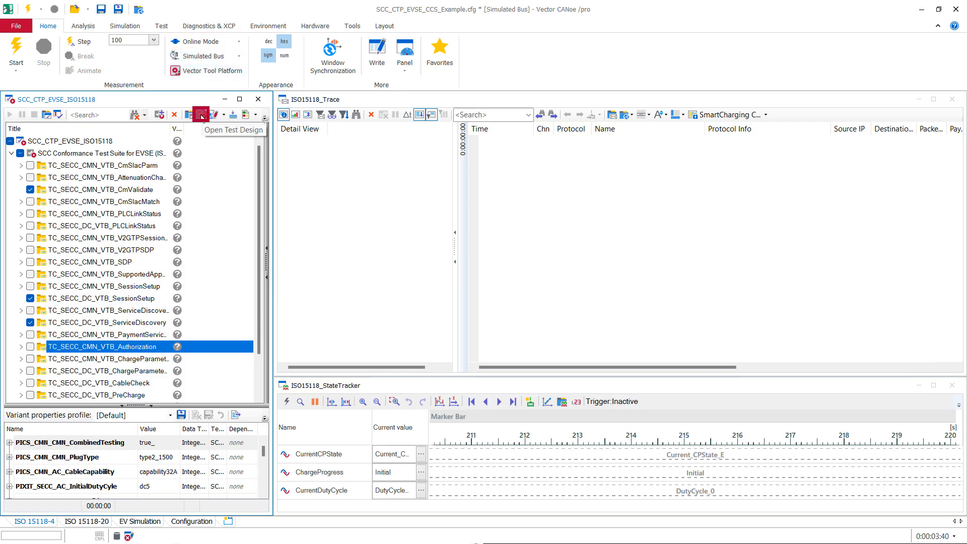
- Launch the test design in vTESTstudio and create the Custom Test Cases folder under the test unit
left_click(201, 114)
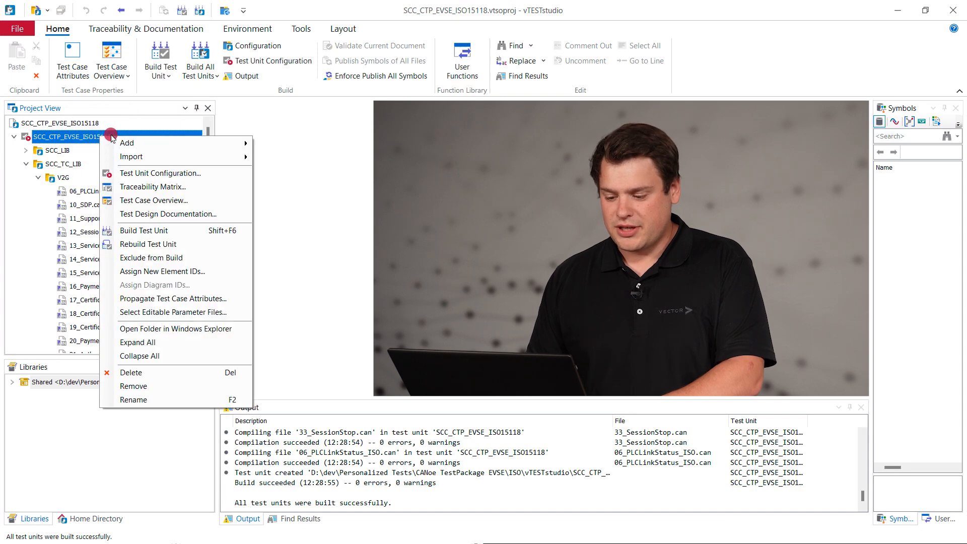
mouse_move(128, 143)
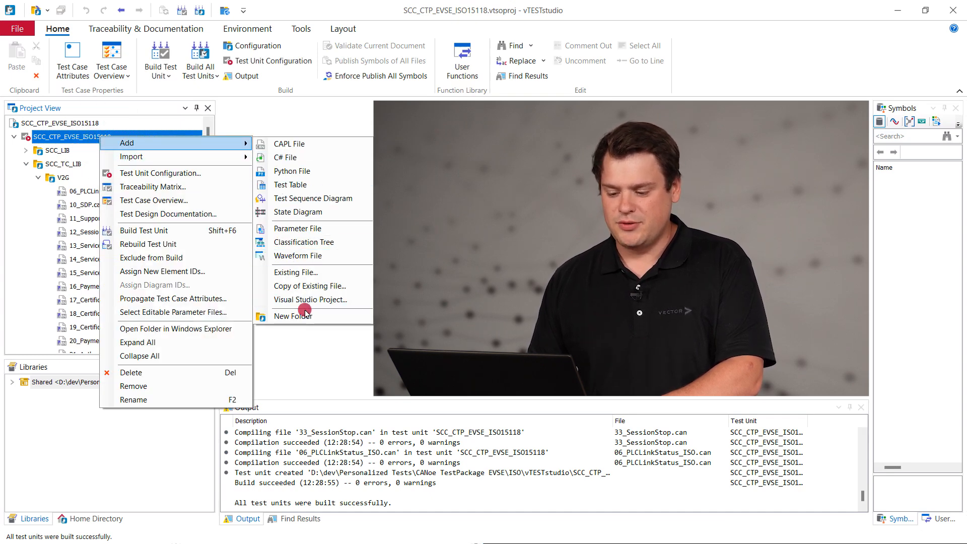
left_click(293, 315)
type("Custom Test Cases")
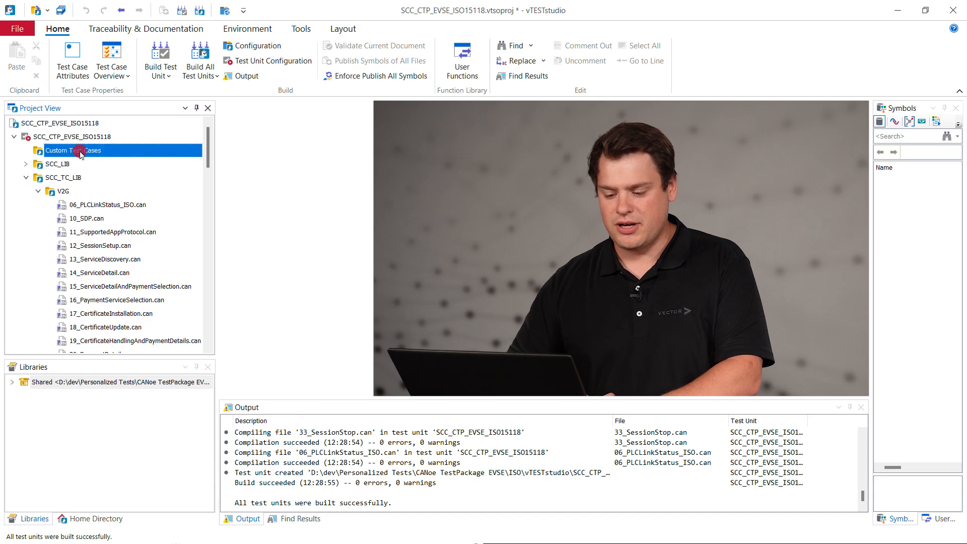
- Add a new test table, My Personalized Tests.vtt, to the Custom Test Cases folder
right_click(74, 150)
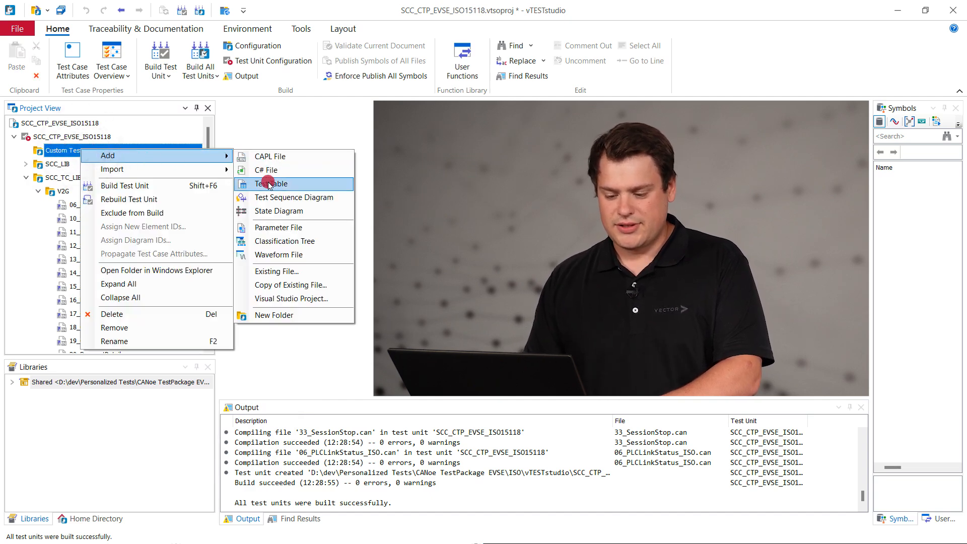
left_click(271, 184)
type("My Personalized Tests.vtt")
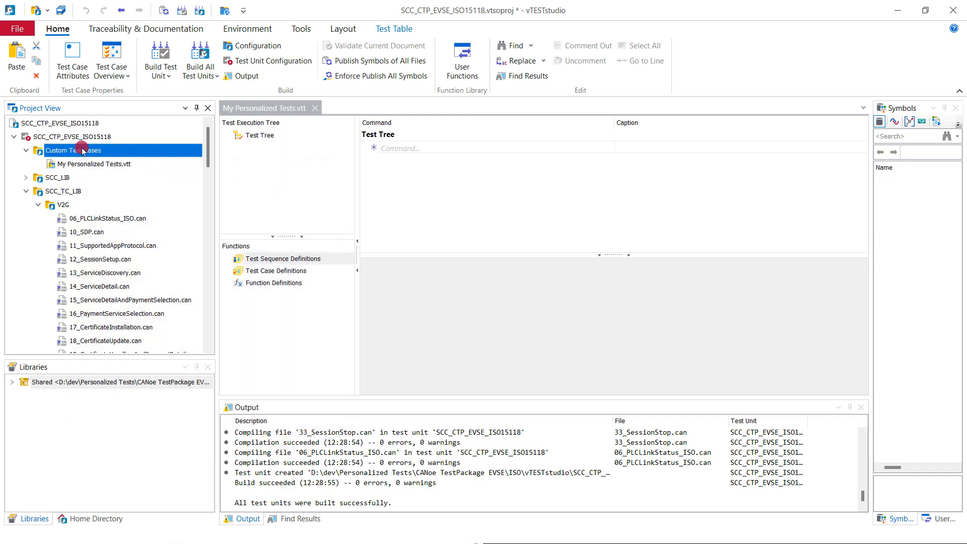
- Add the existing Personalized Test Case Behavior.can file to the Custom Test Cases folder
right_click(70, 150)
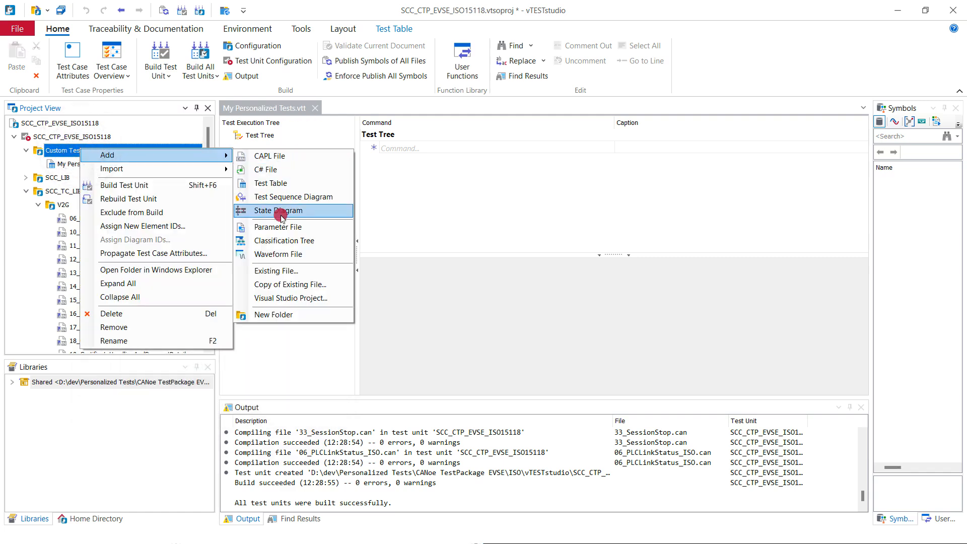
left_click(275, 271)
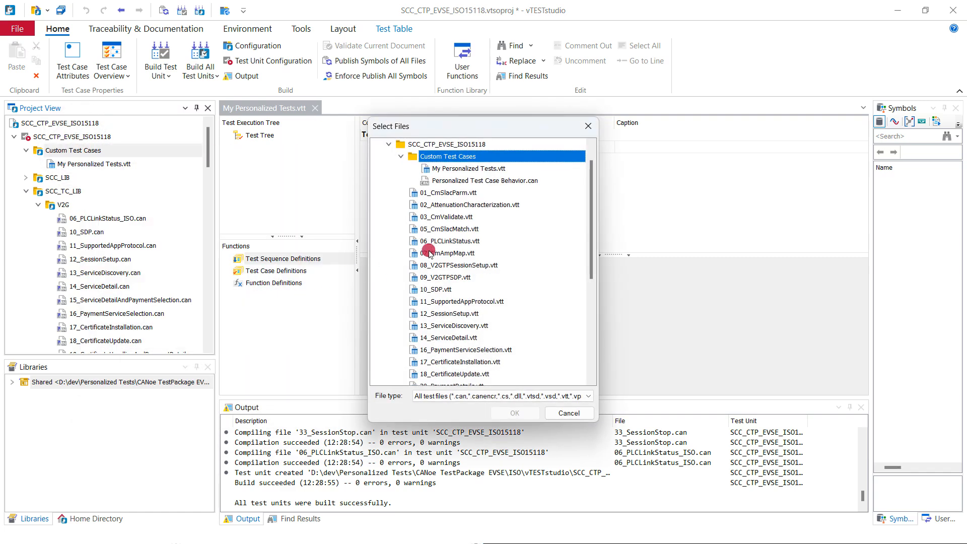
left_click(484, 181)
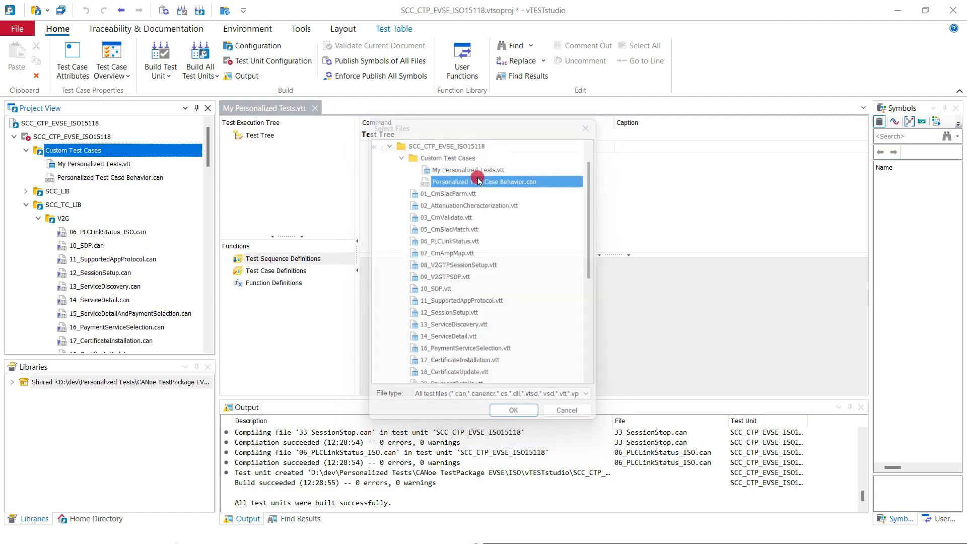
left_click(513, 409)
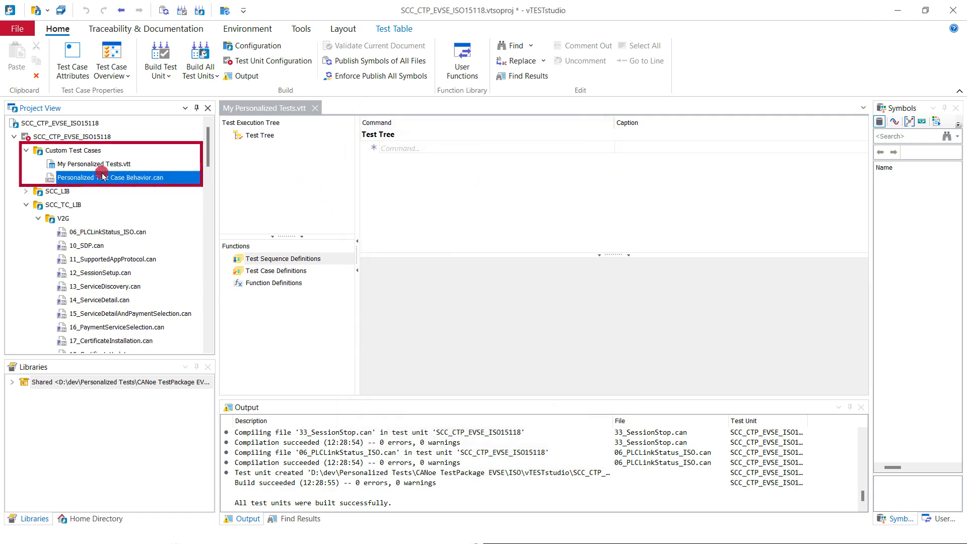
left_click(38, 218)
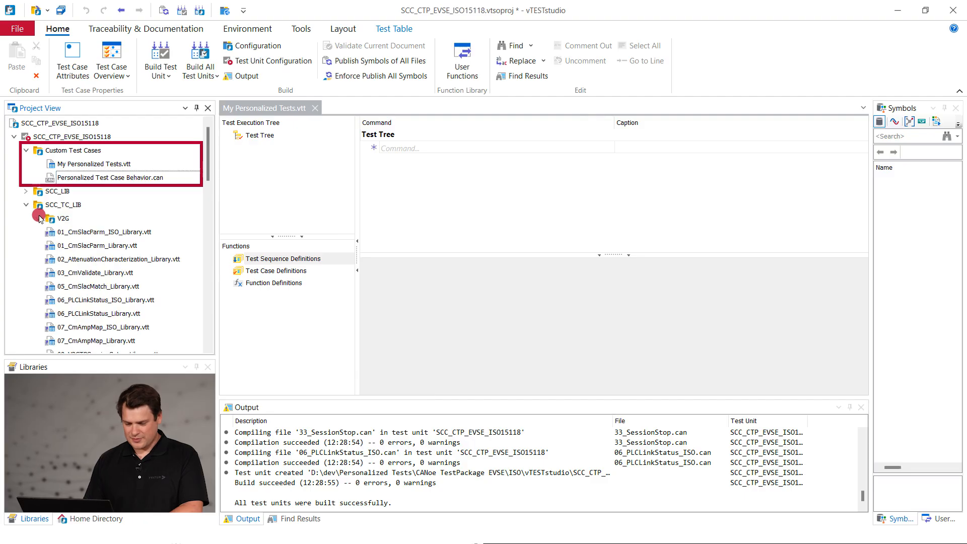
- Copy TC_SECC_CMN_VTB_SessionSetup_001 from 12_SessionSetup_Library.vtt and return to My Personalized Tests.vtt
scroll("down", 3)
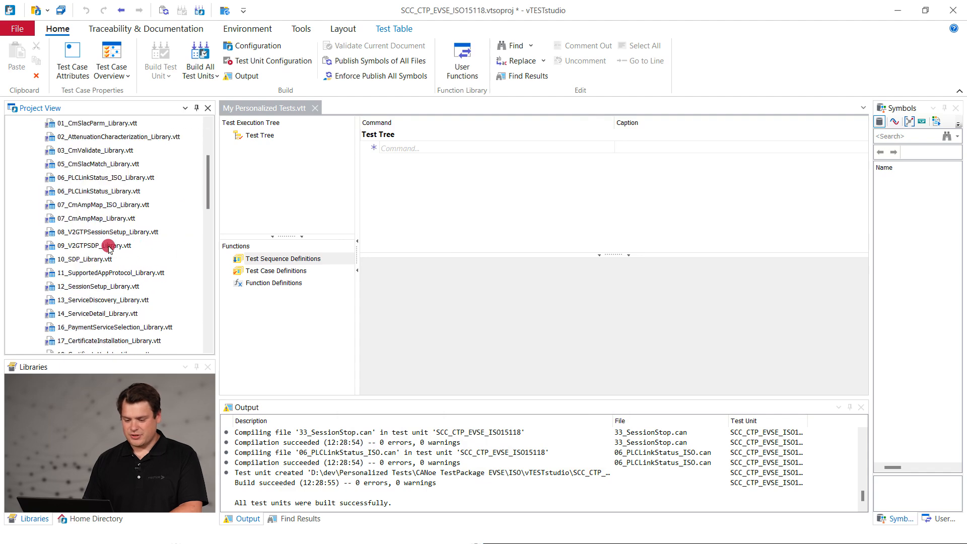
mouse_move(90, 289)
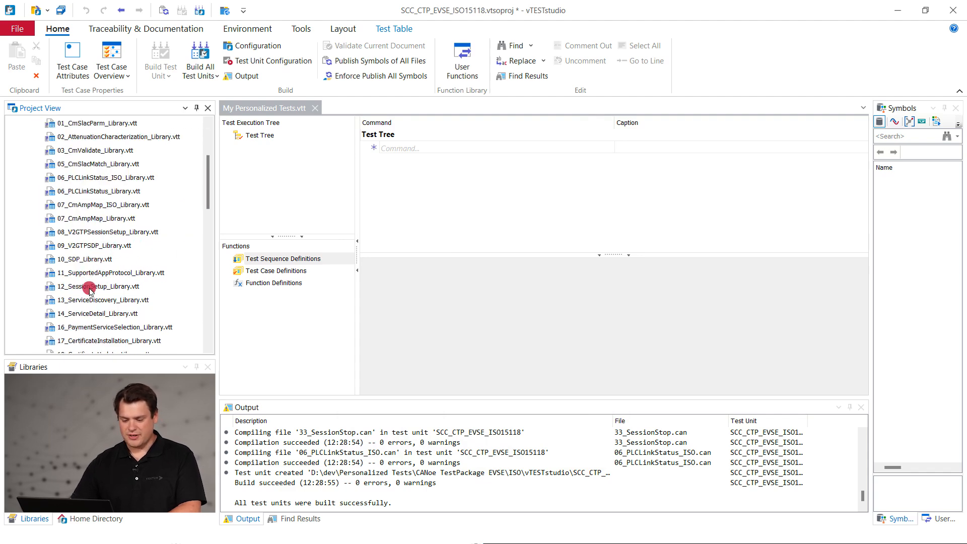
double_click(98, 287)
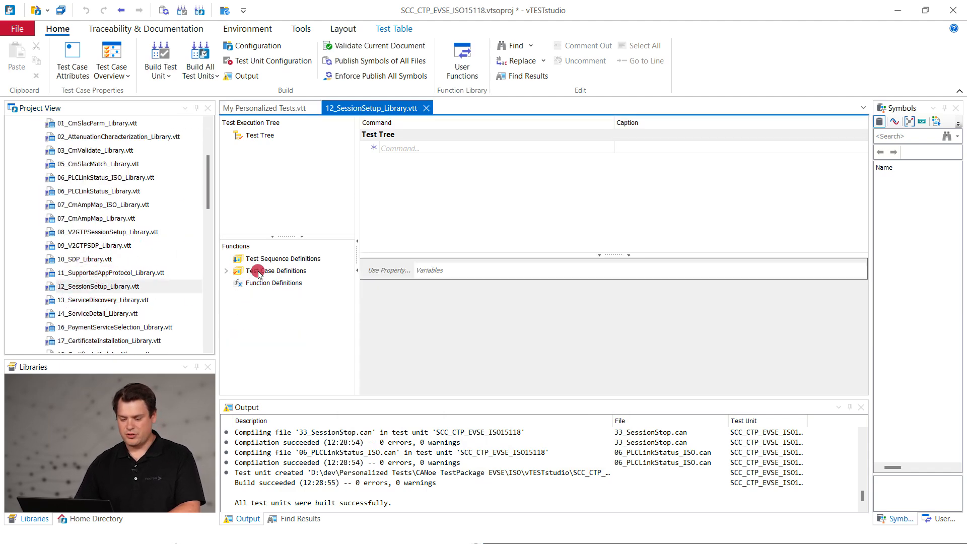
left_click(277, 271)
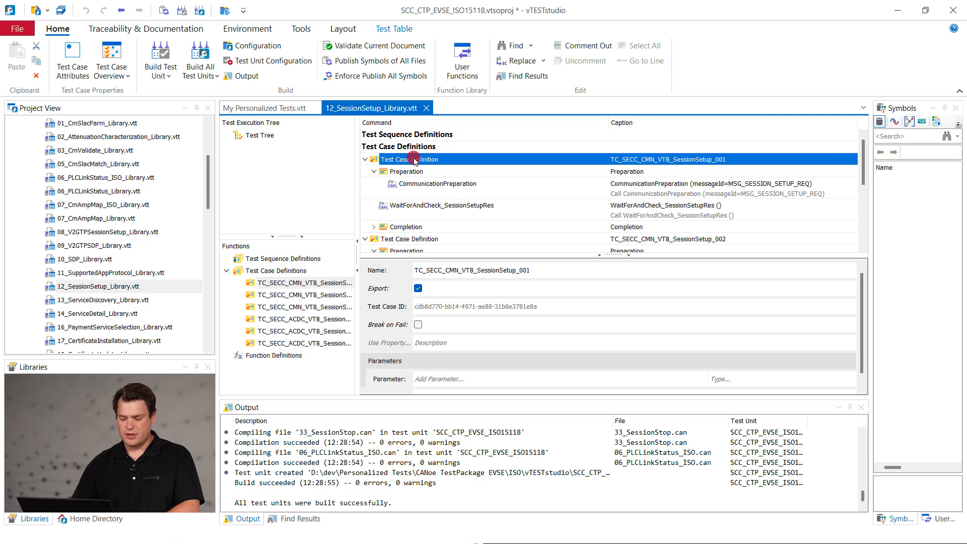
right_click(414, 159)
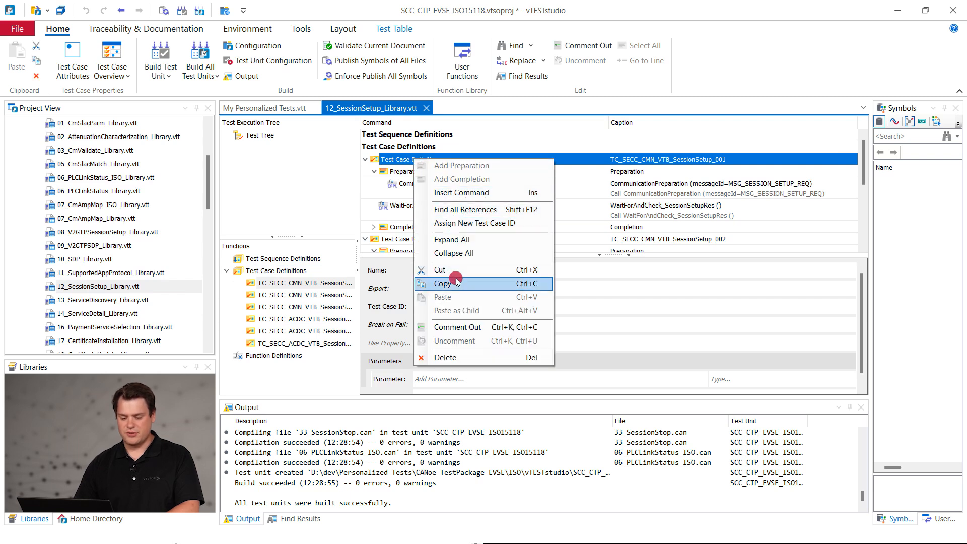
left_click(444, 283)
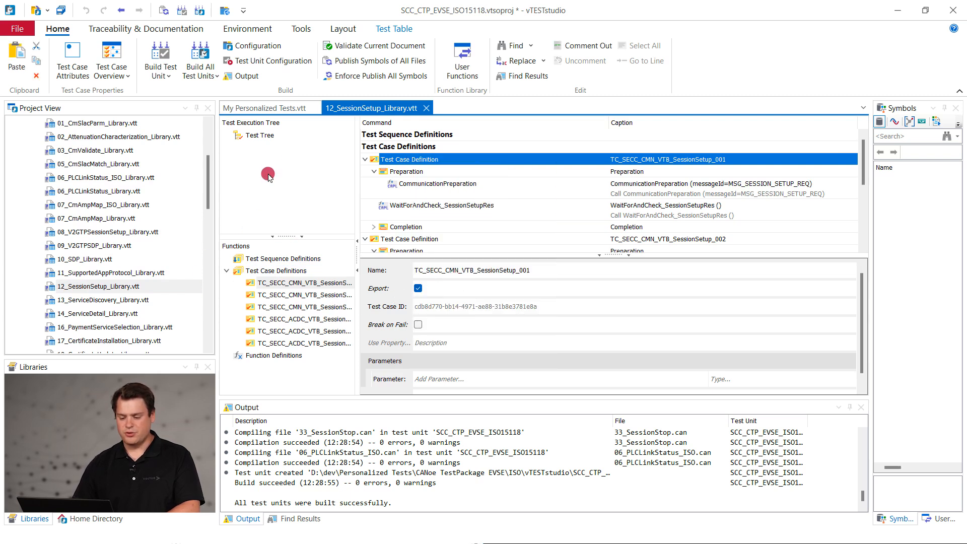
left_click(264, 108)
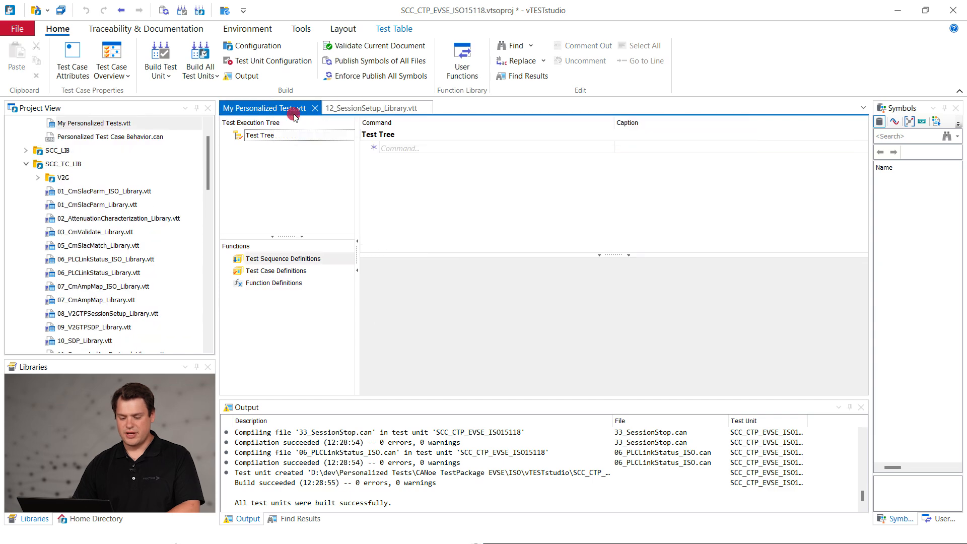
- Paste the test case under Test Case Definitions and name it SessionSetupReqWithExtraBlankByte
left_click(276, 270)
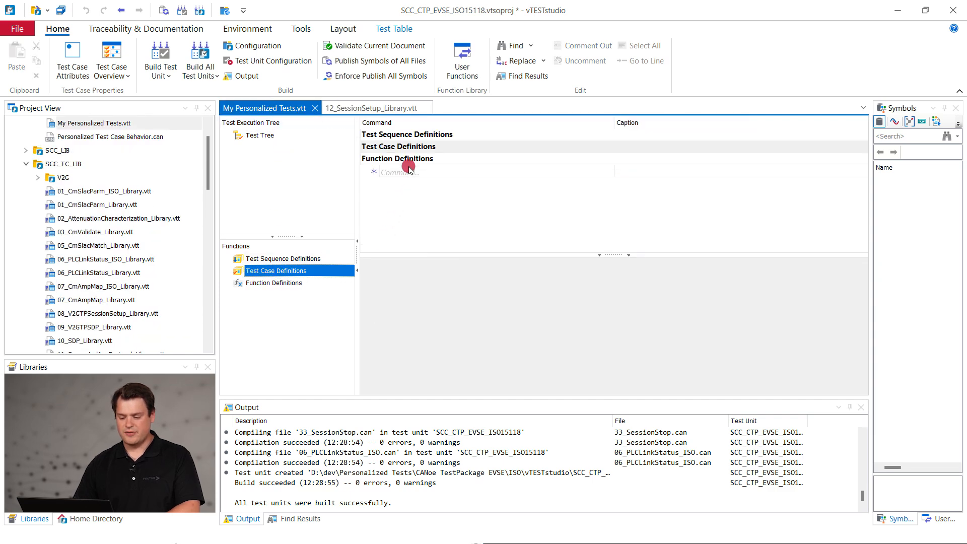
right_click(407, 146)
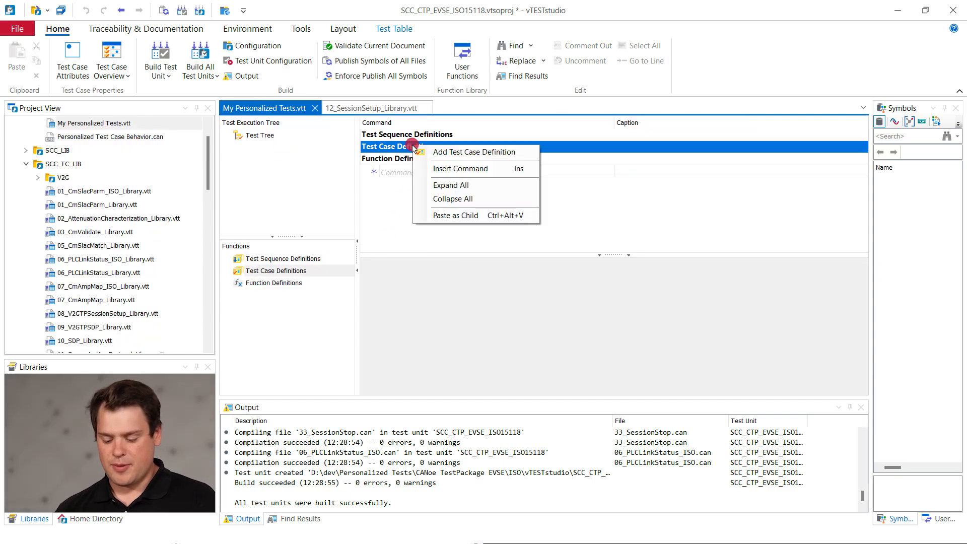
left_click(474, 152)
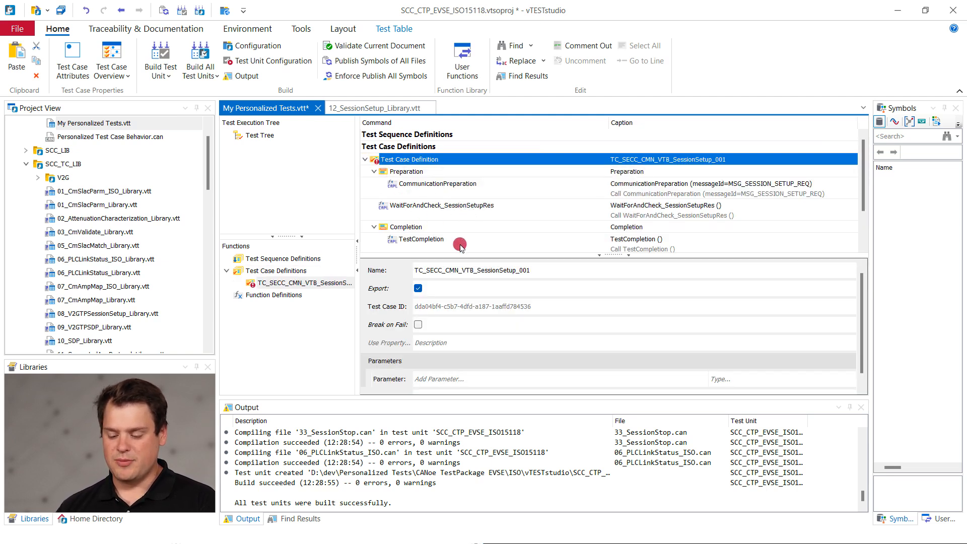
type("SessionSetupReqWithExtraBlankByte")
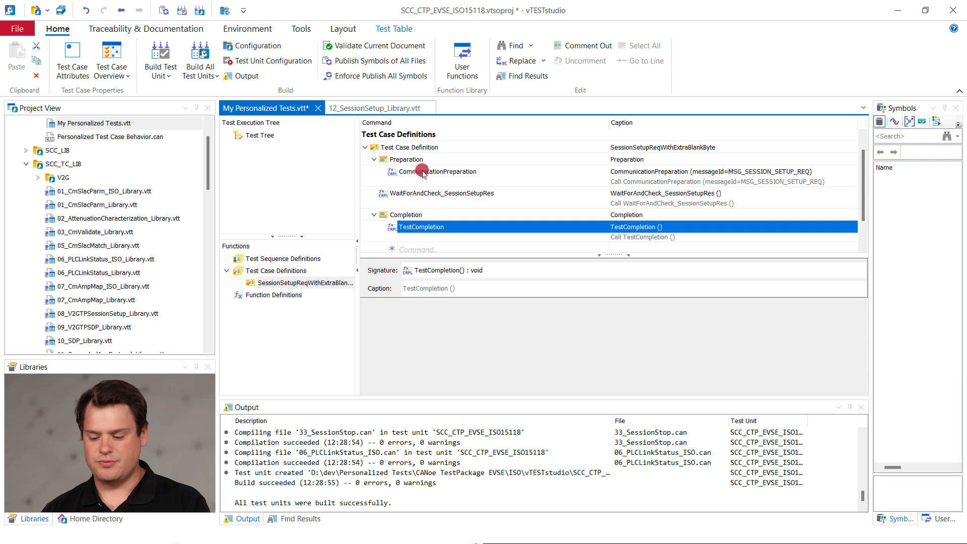
- Set the CommunicationPreparation step's messageId to MSG_SUPPORTED_APP_PROTOCOL_RES
left_click(438, 171)
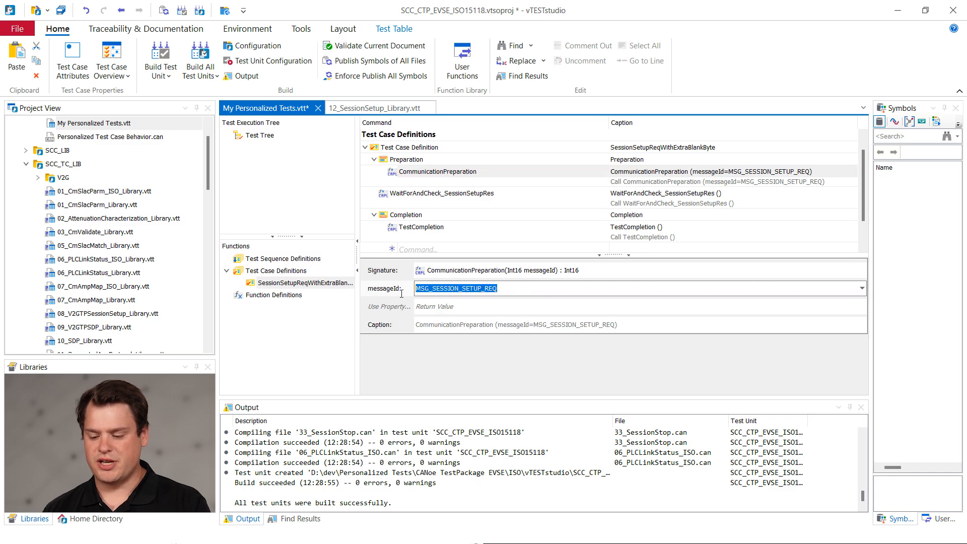
type("MSG_SUPP")
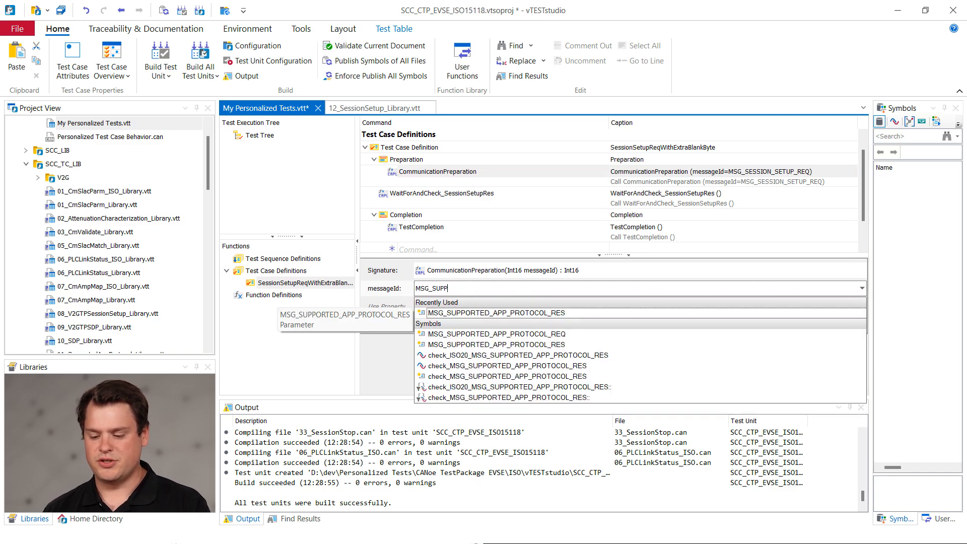
left_click(496, 313)
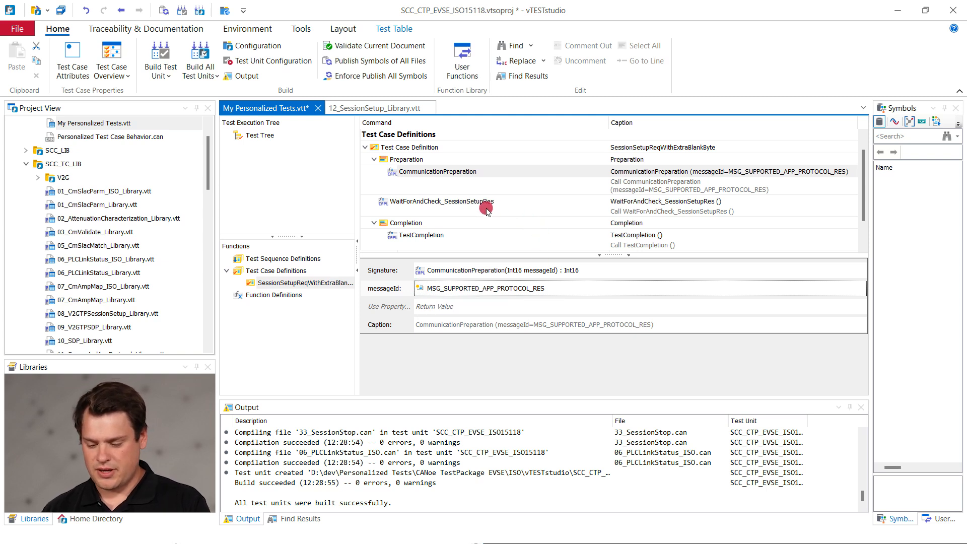
left_click(437, 171)
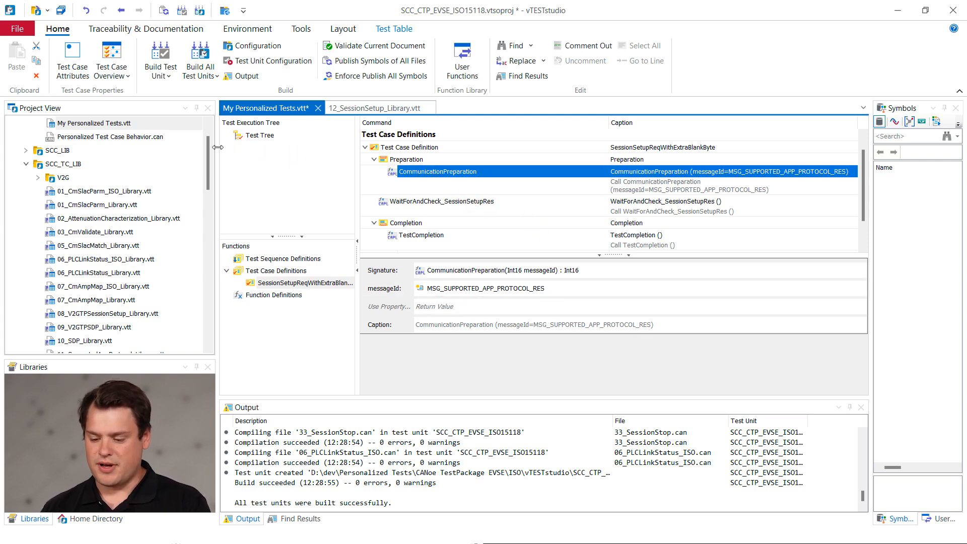
left_click(93, 123)
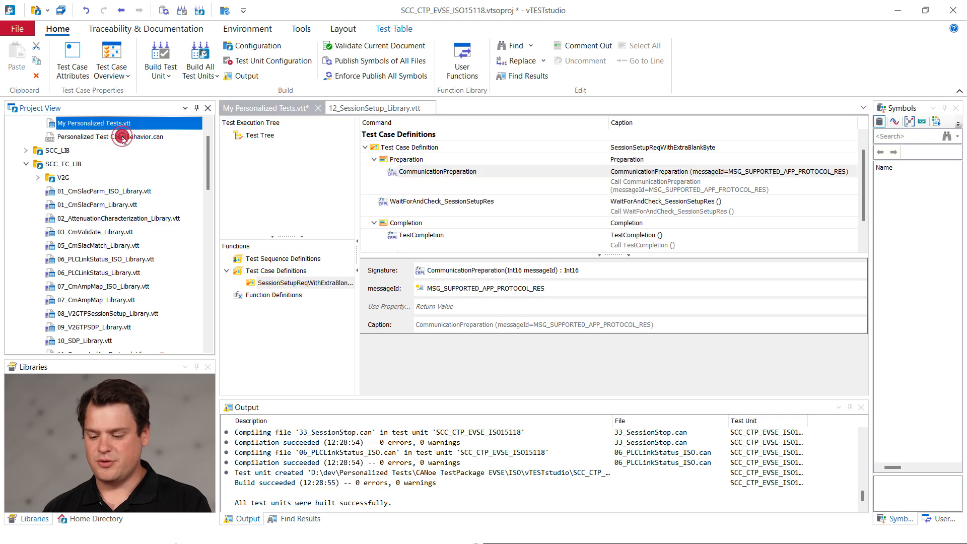
double_click(117, 137)
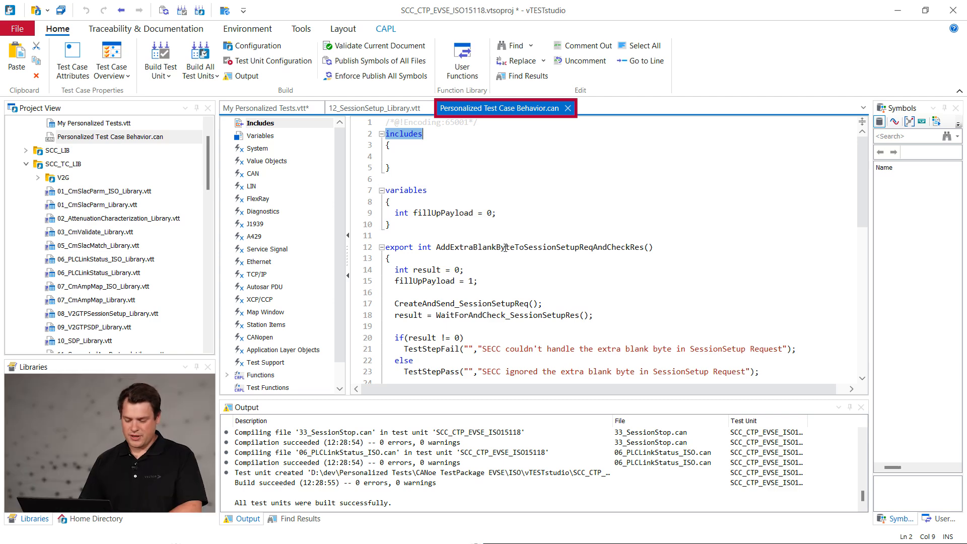
scroll("down", 3)
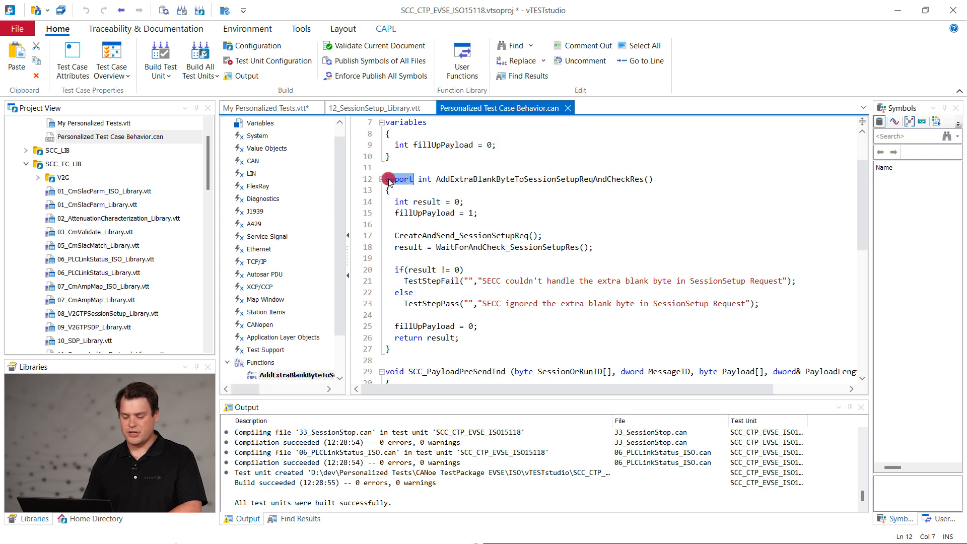
double_click(399, 178)
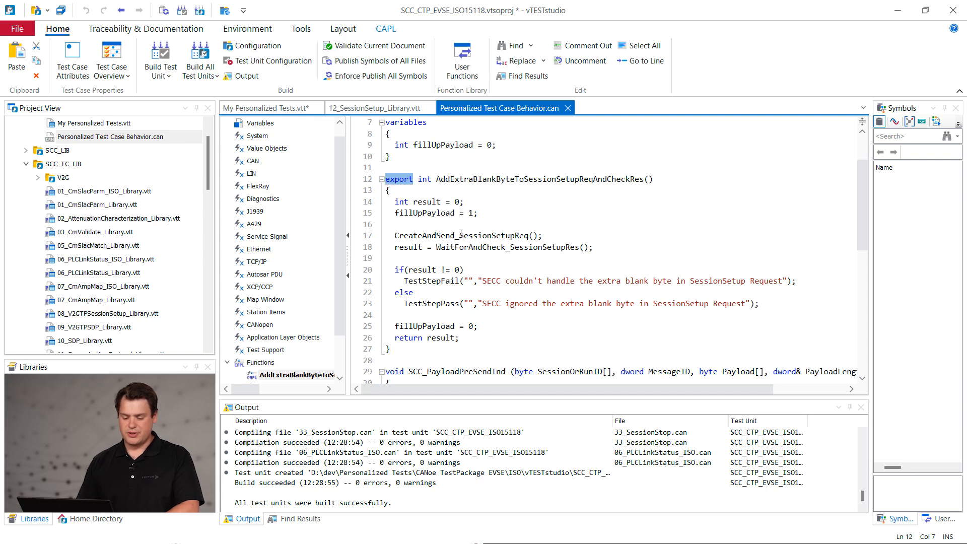
double_click(461, 236)
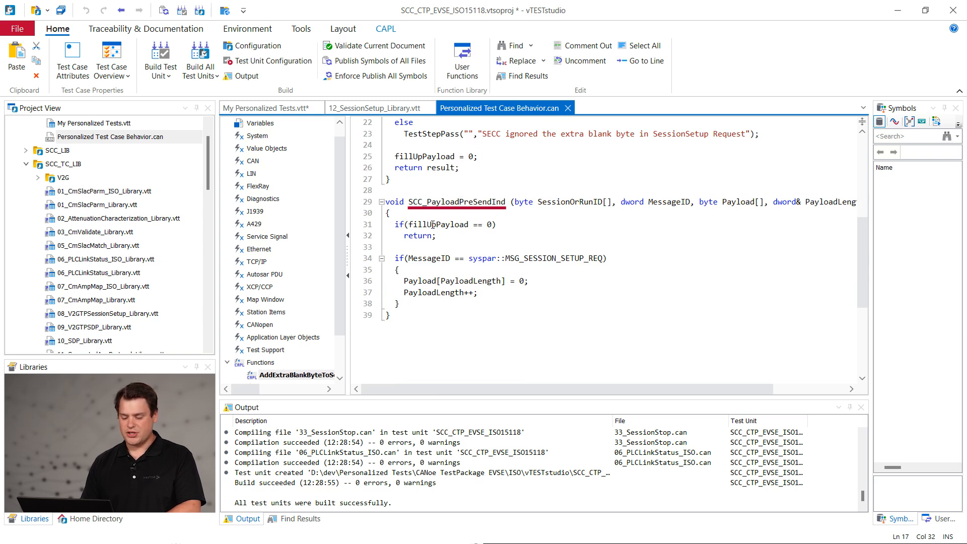
double_click(436, 224)
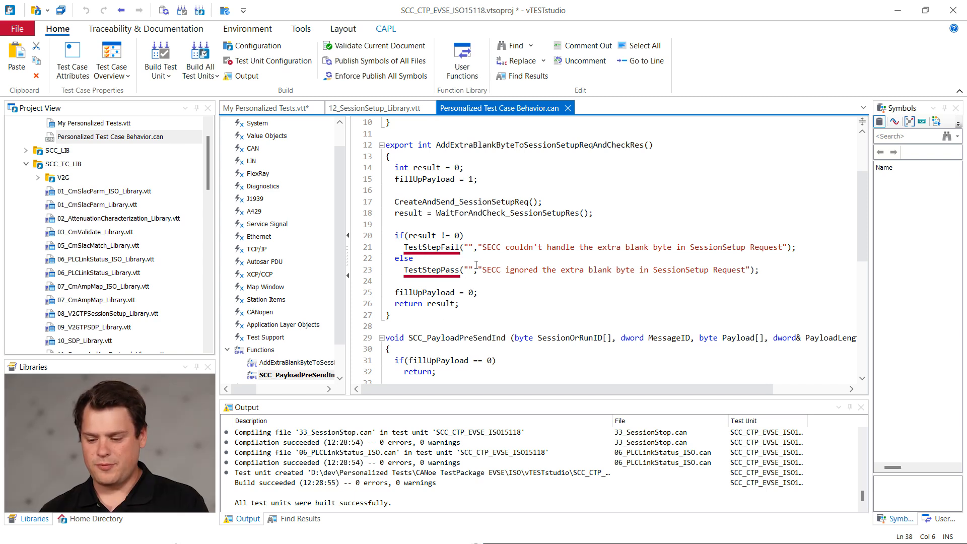
double_click(507, 212)
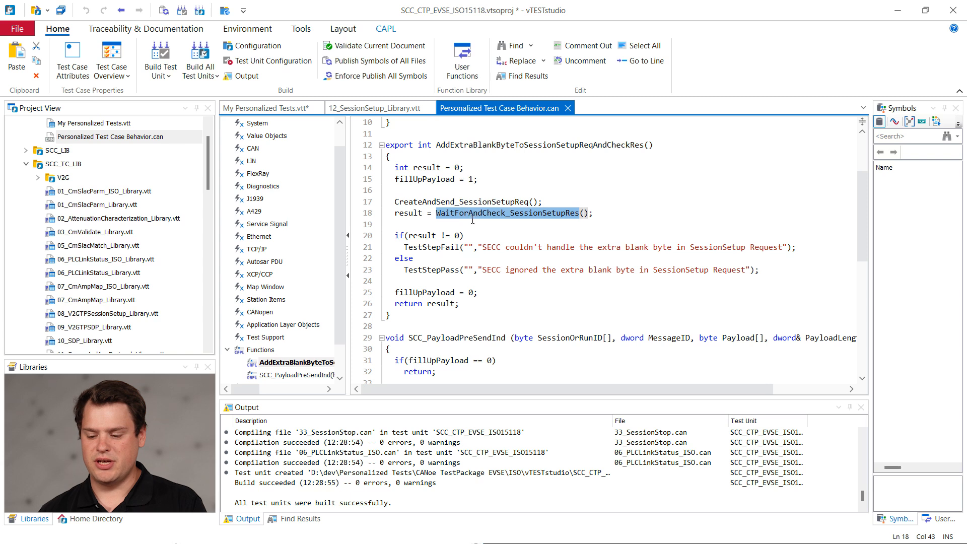
- Copy the AddExtraBlankByteToSessionSetupReqAndCheckRes function name and return to My Personalized Tests.vtt
left_click(417, 235)
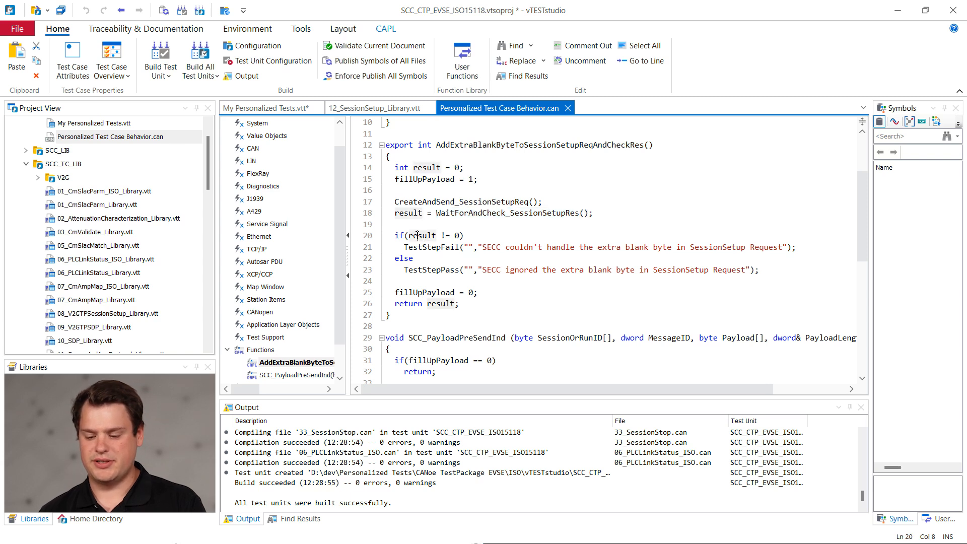
right_click(478, 213)
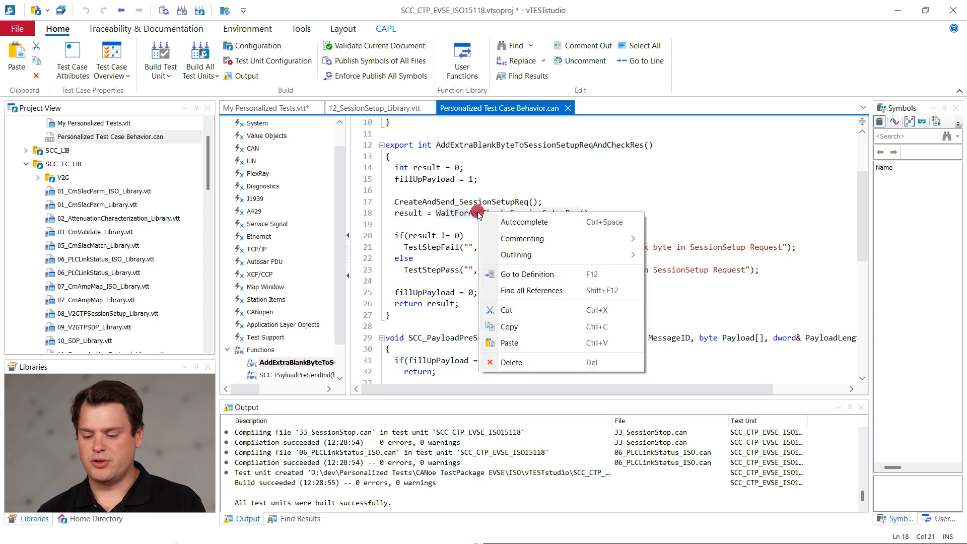
mouse_move(535, 274)
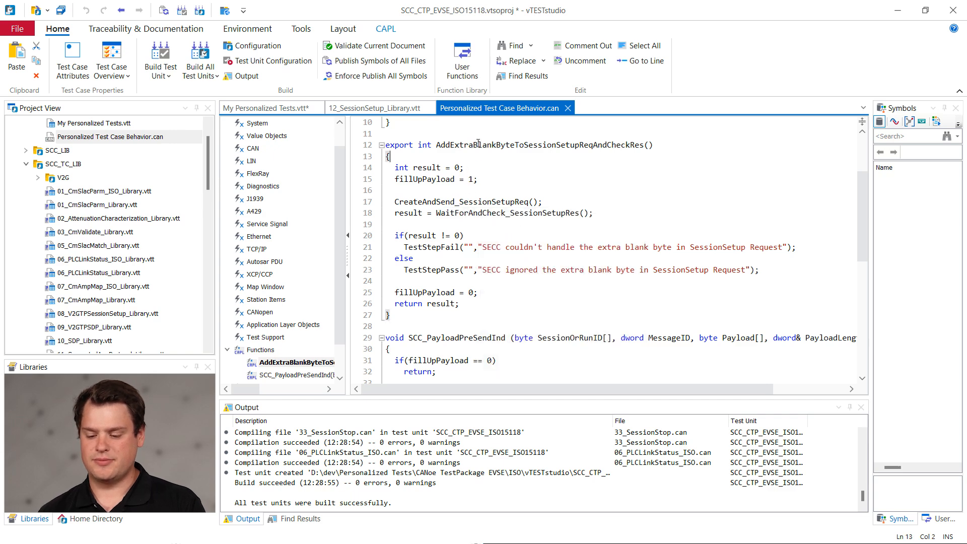
right_click(479, 145)
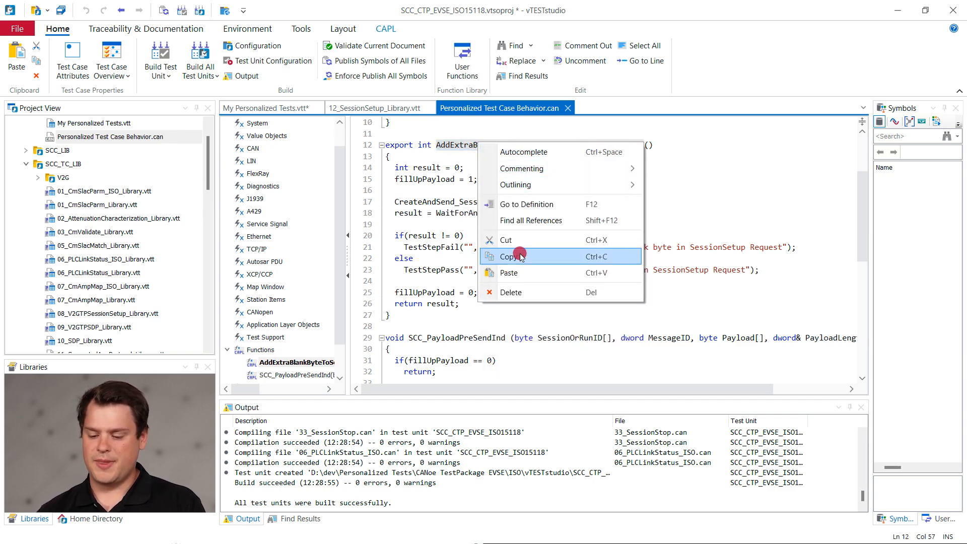
left_click(266, 108)
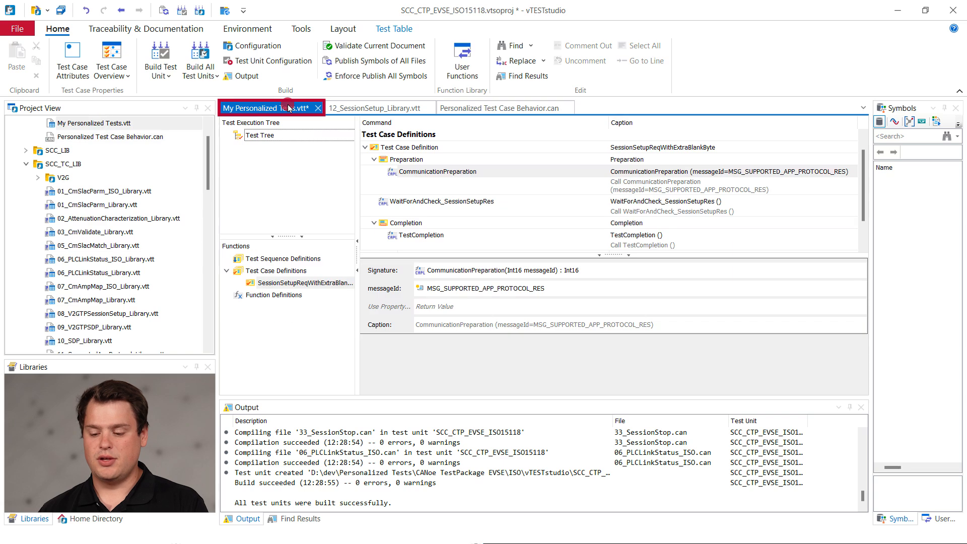
- Replace the WaitForAndCheck_SessionSetupRes call with AddExtraBlankByteToSessionSetupReqAndCheckRes via the Signature dropdown
left_click(442, 201)
type("AddExtraBlankByteToSessionSetupReqAndChecksRes")
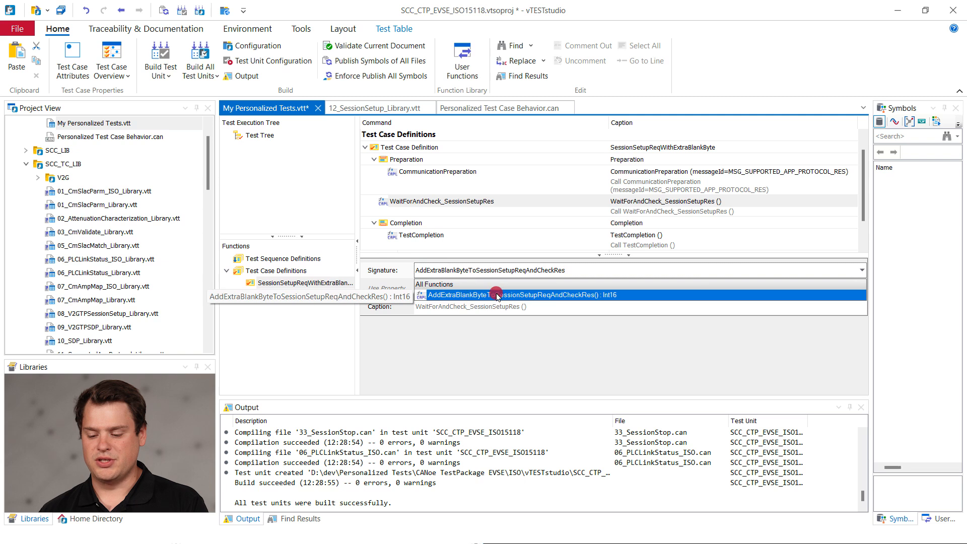
left_click(497, 295)
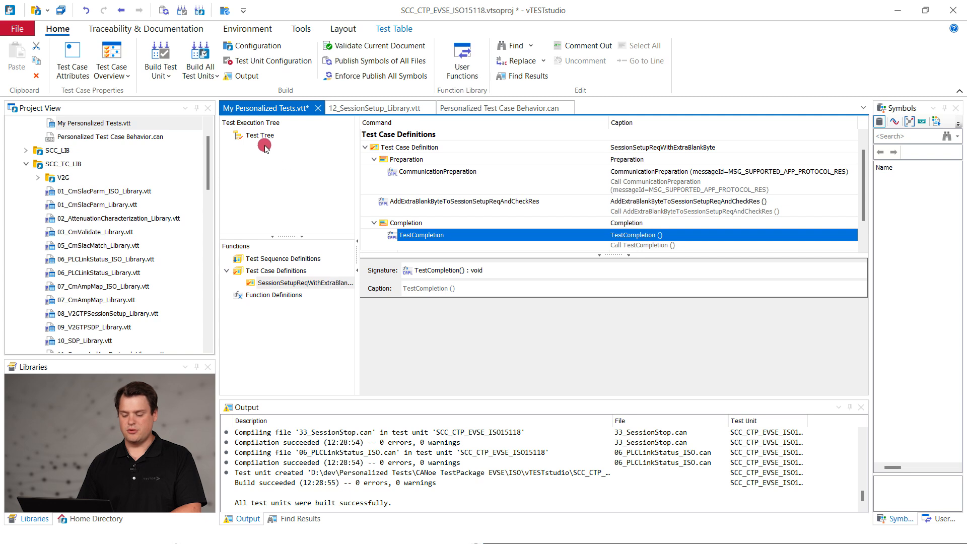
mouse_move(264, 130)
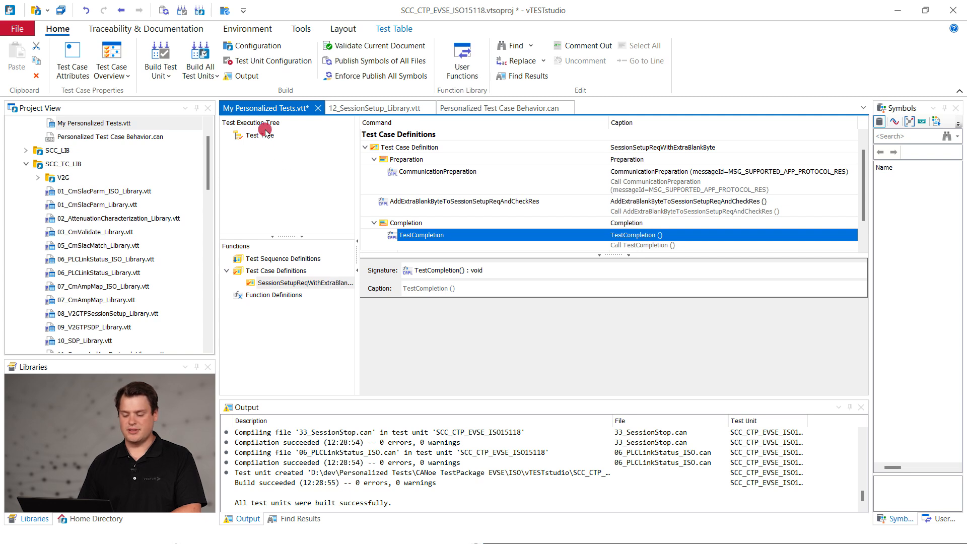
- Create a Custom Test Cases test group under the Test Tree
right_click(256, 135)
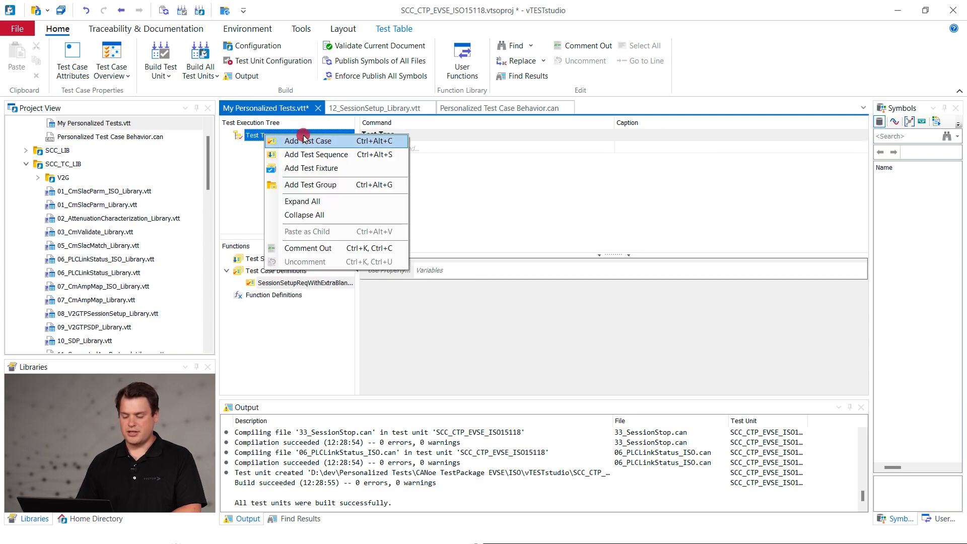
mouse_move(329, 185)
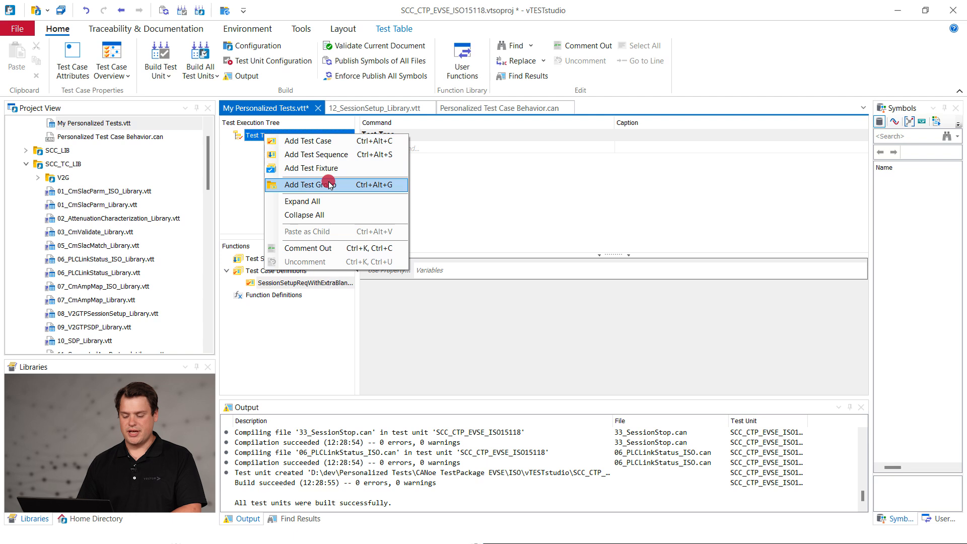
left_click(310, 184)
type("Custom Test Cases")
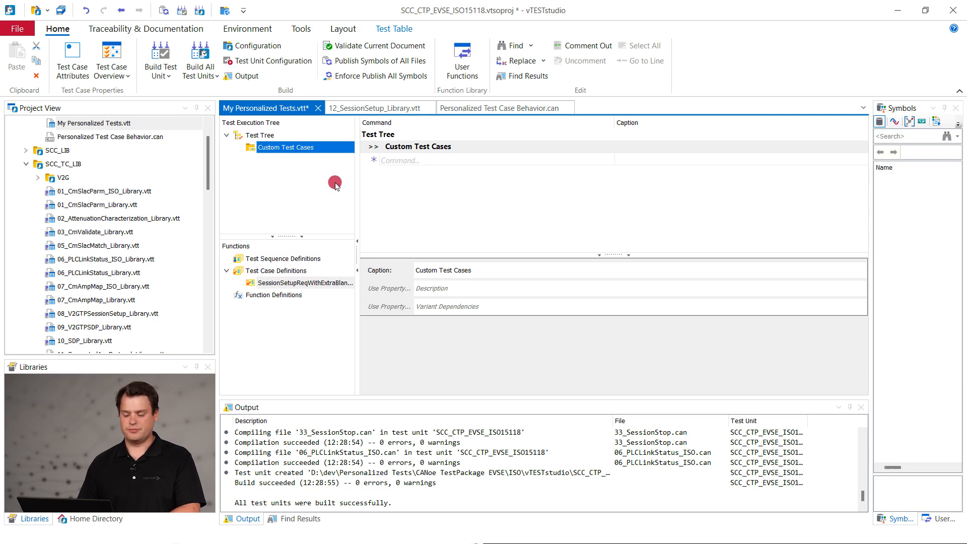
- Insert a call to SessionSetupReqWithExtraBlankByte inside the Custom Test Cases group
right_click(417, 146)
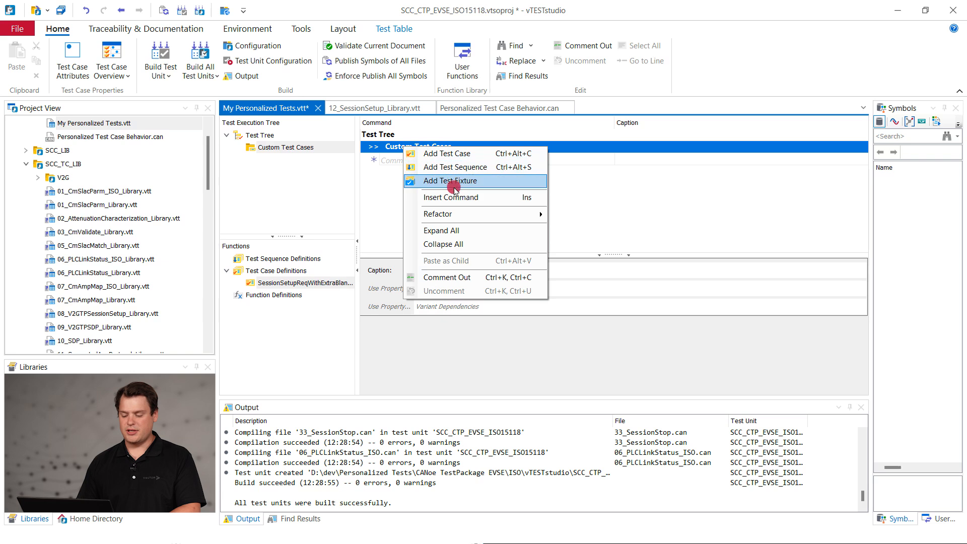
mouse_move(454, 198)
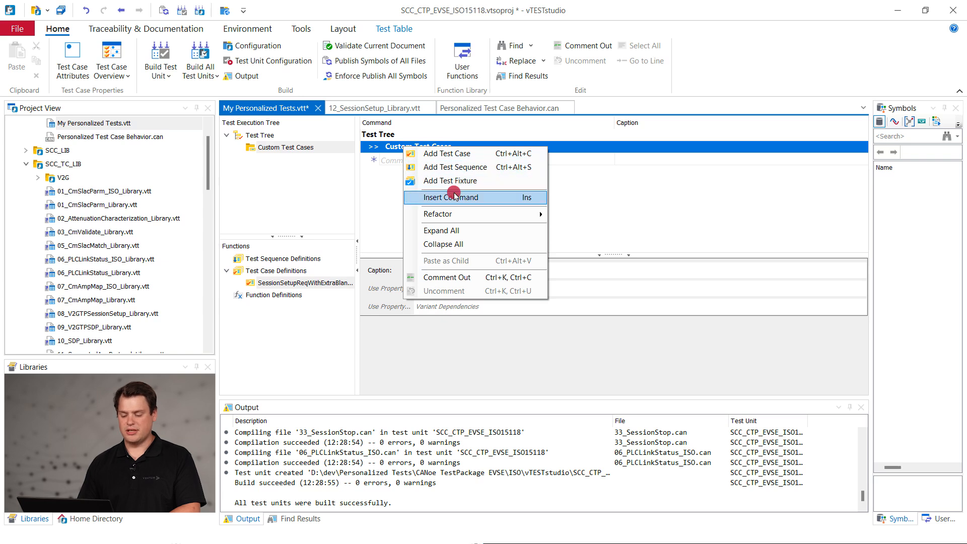
left_click(451, 197)
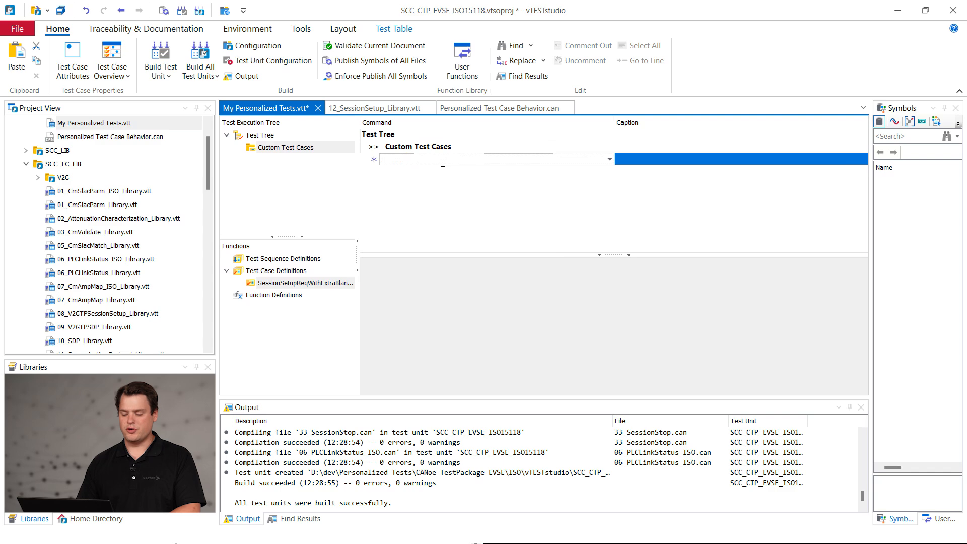
type("Ses")
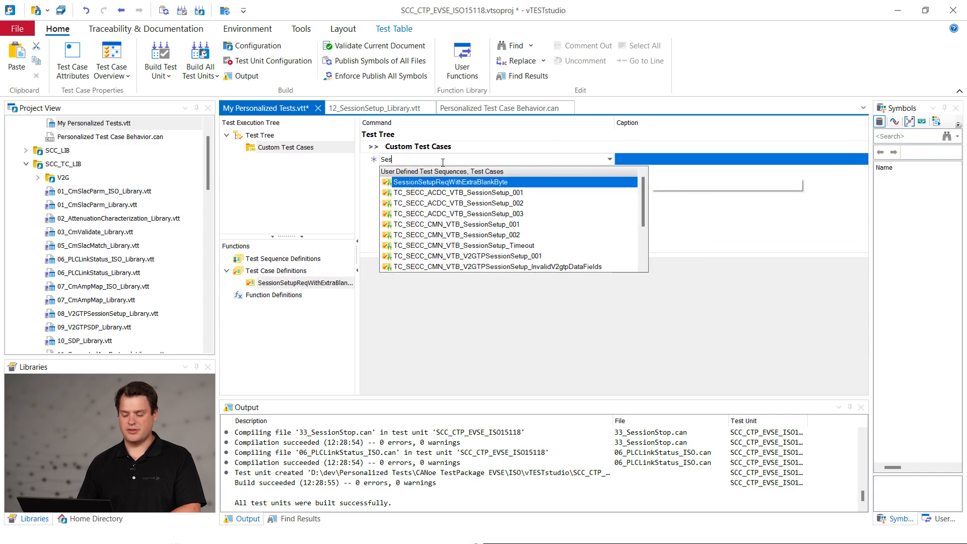
left_click(448, 181)
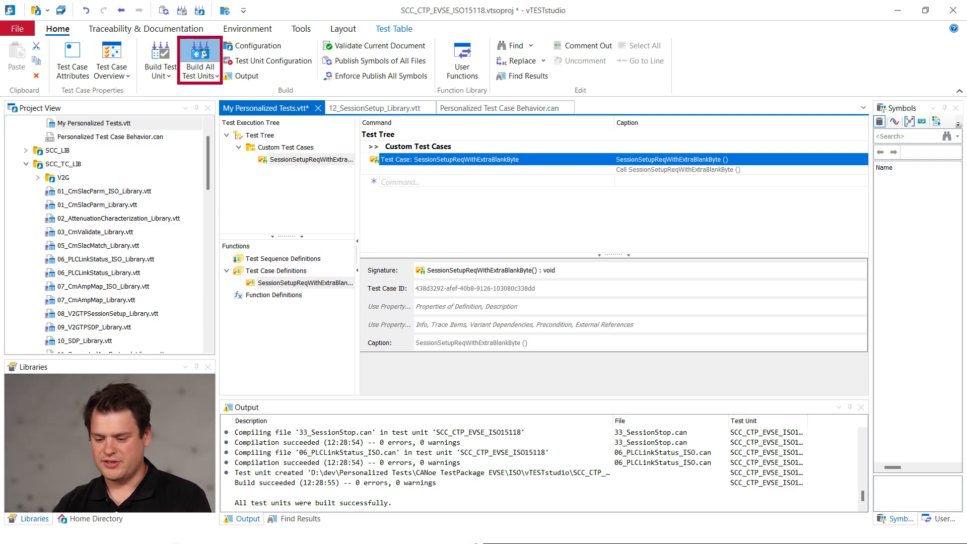
- Build all test units and bring the CANoe window forward
left_click(200, 60)
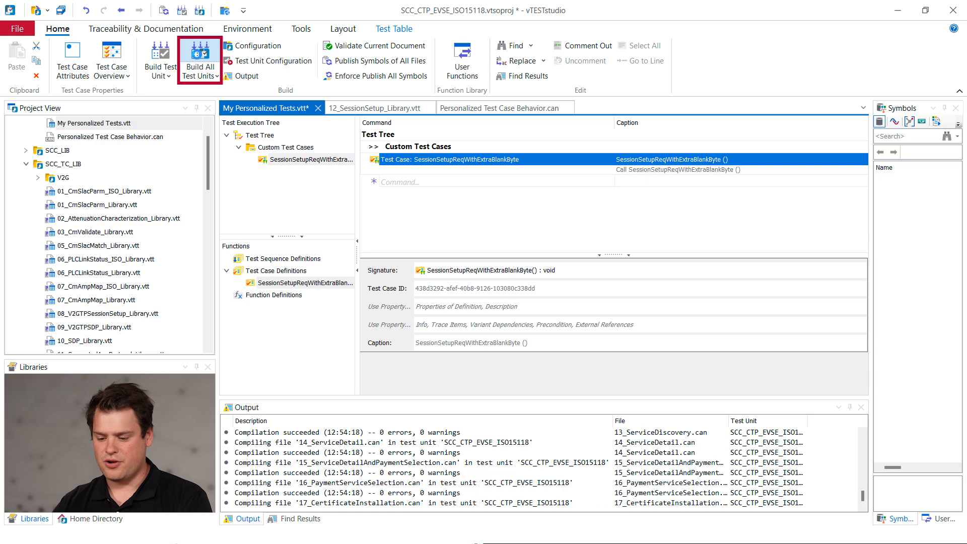
left_click(200, 59)
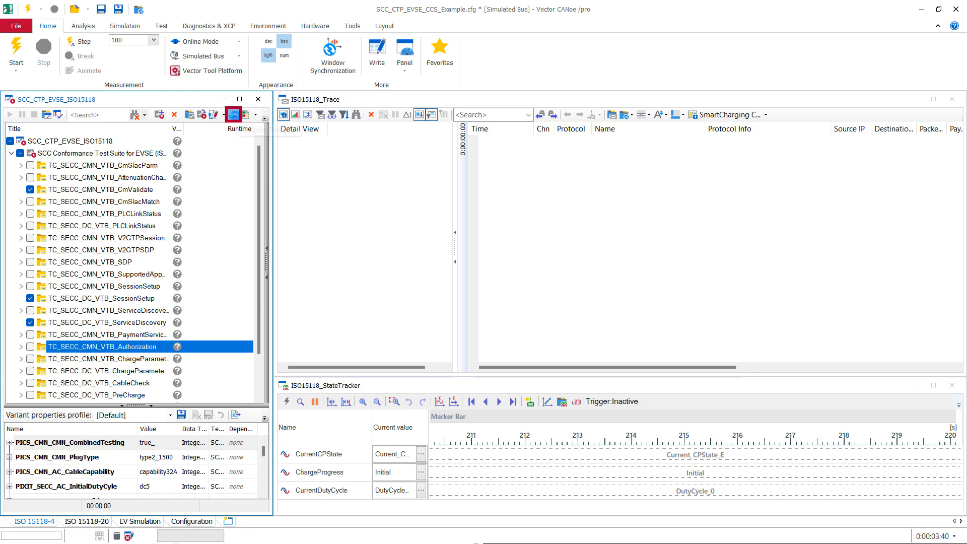
- Reload the rebuilt test unit into CANoe and start the measurement
left_click(19, 153)
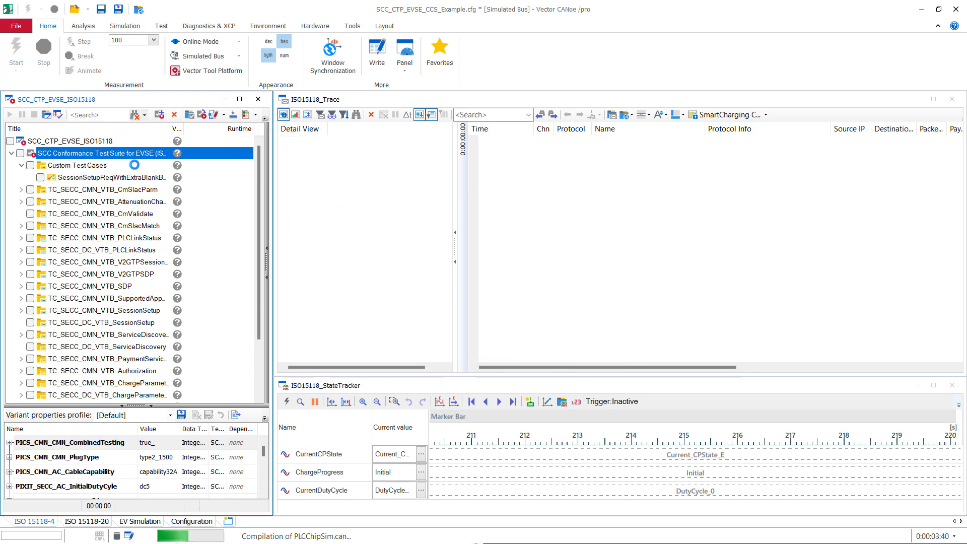
left_click(16, 49)
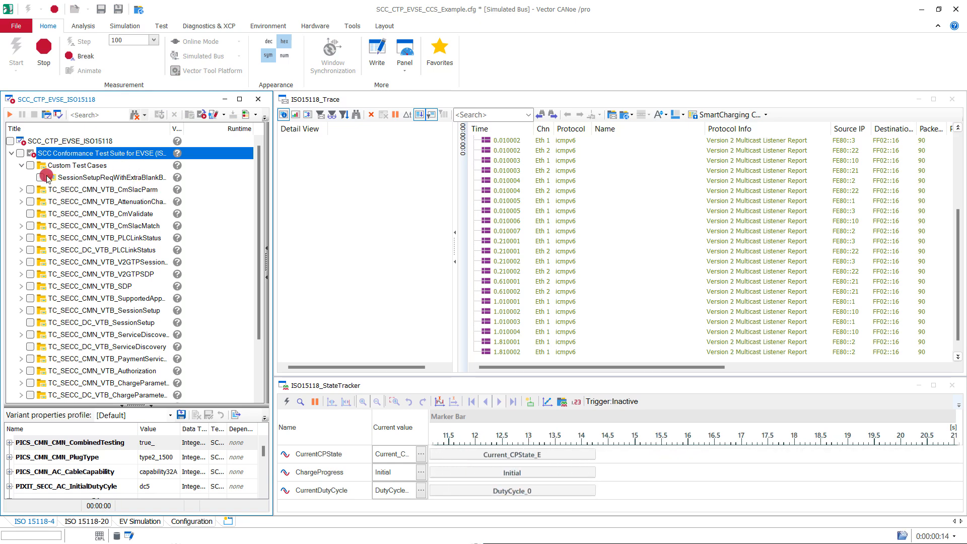
- Enable and run SessionSetupReqWithExtraBlankByte, which fails, and start a second run
left_click(11, 115)
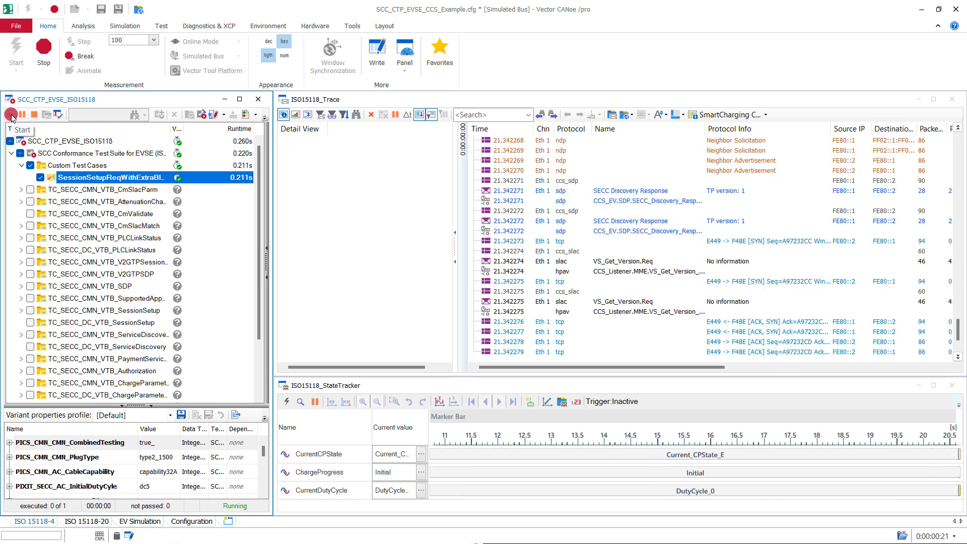
left_click(12, 115)
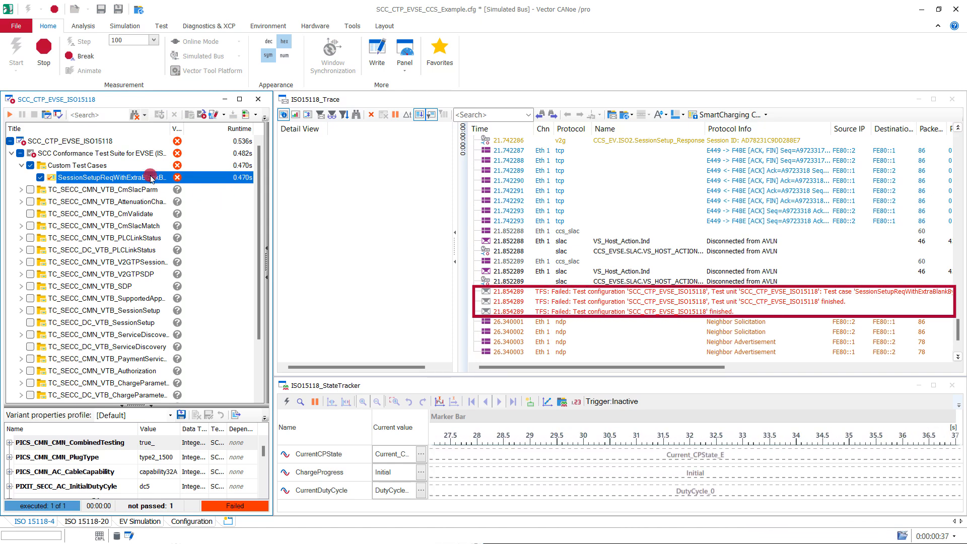
left_click(10, 115)
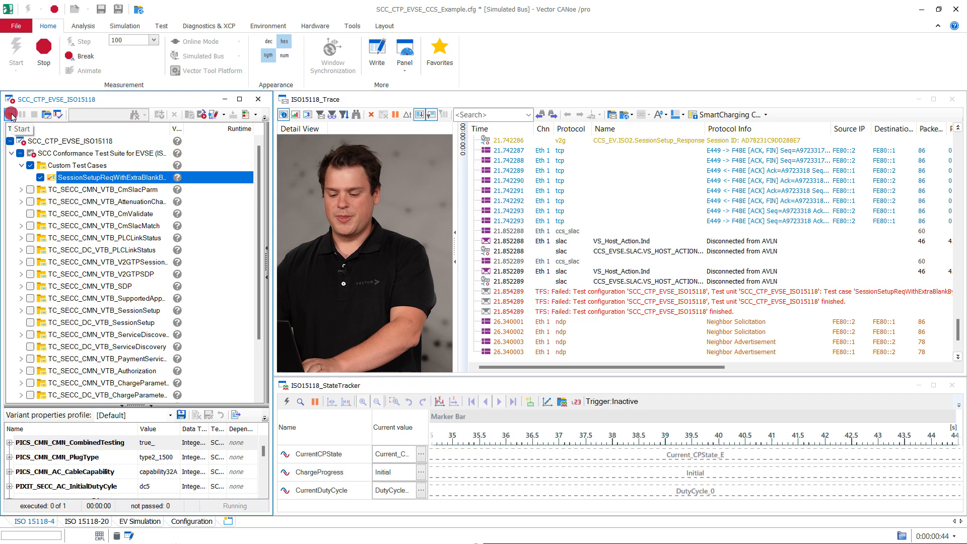
- Rerun SessionSetupReqWithExtraBlankByte until it reports a passed verdict
left_click(11, 114)
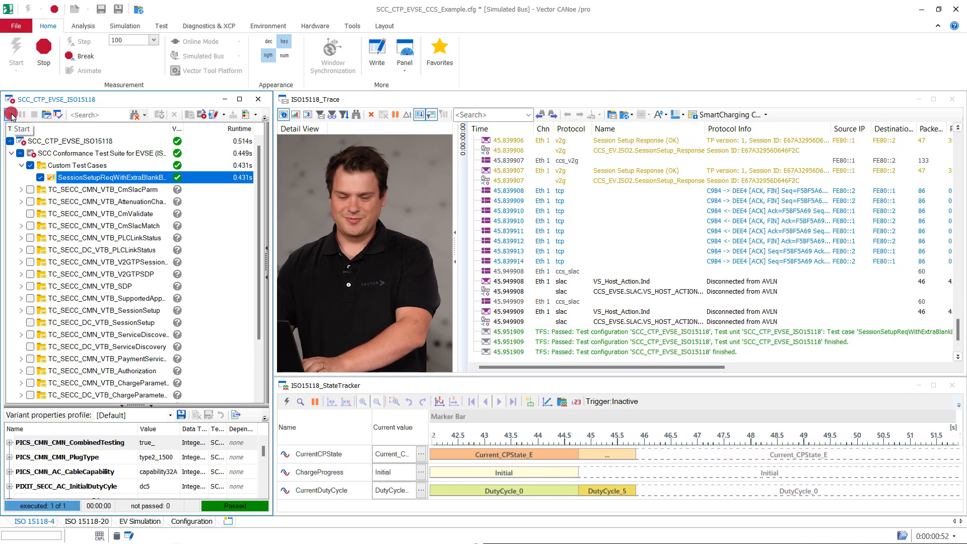